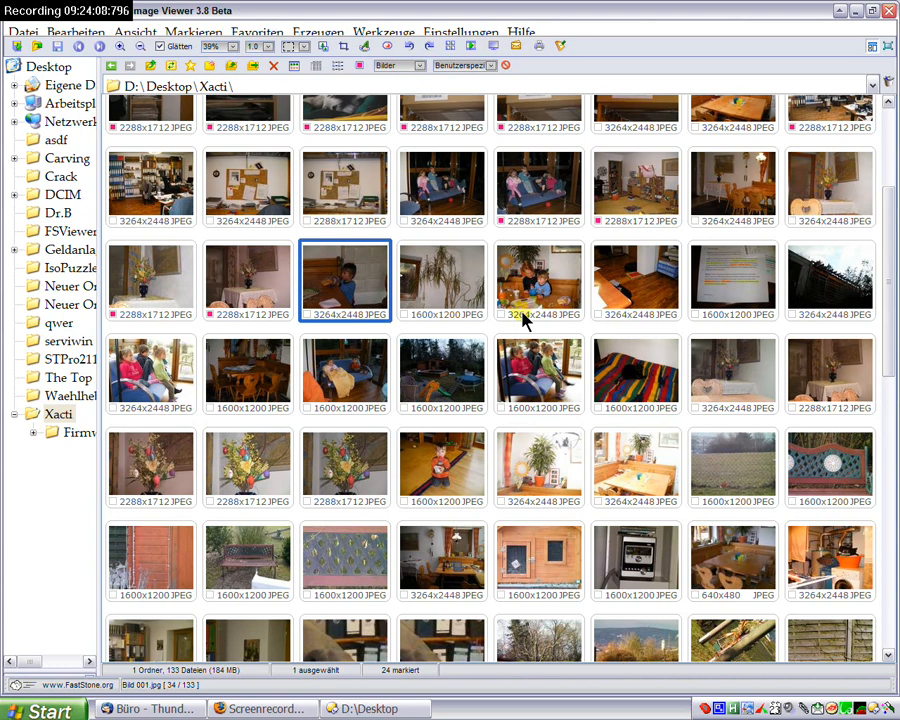
mouse_move(416, 10)
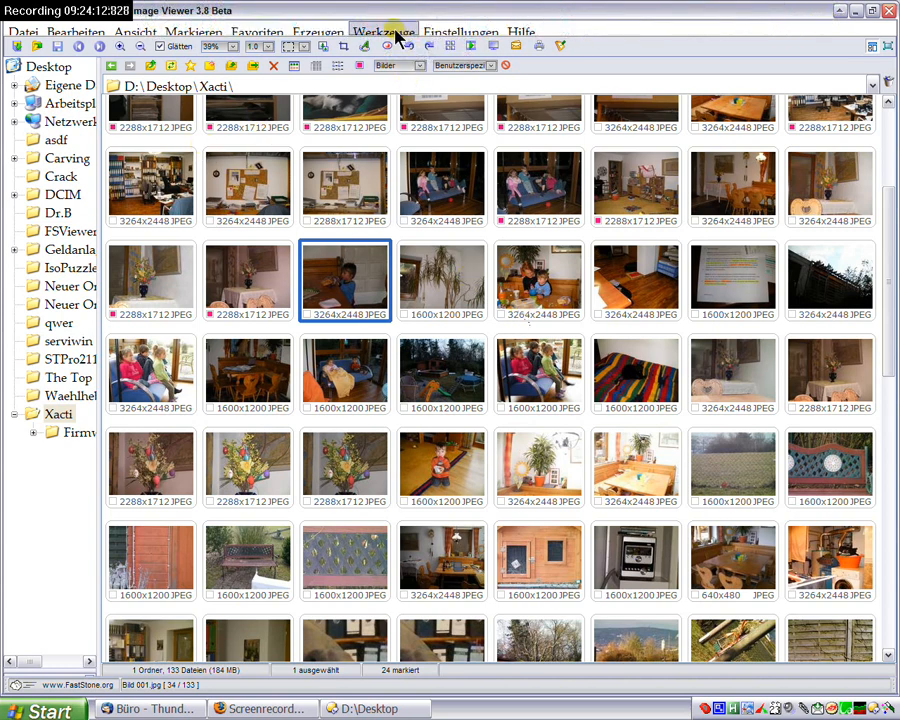
Step: In Einstellungen (F12) Miniatur tab, switch off 'Hinweise anzeigen' and confirm with OK
left_click(468, 32)
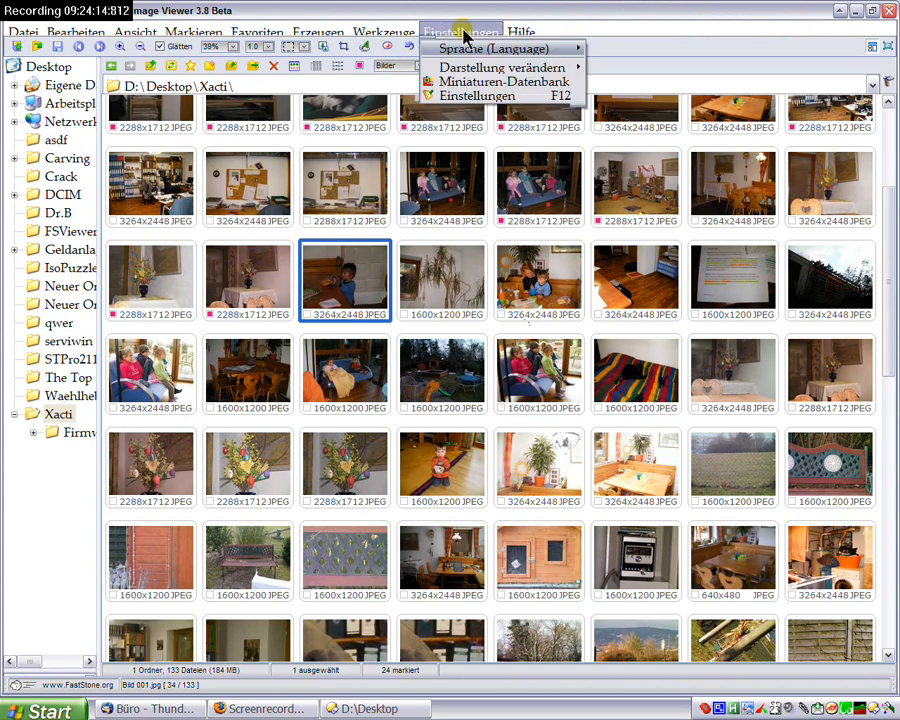
left_click(488, 96)
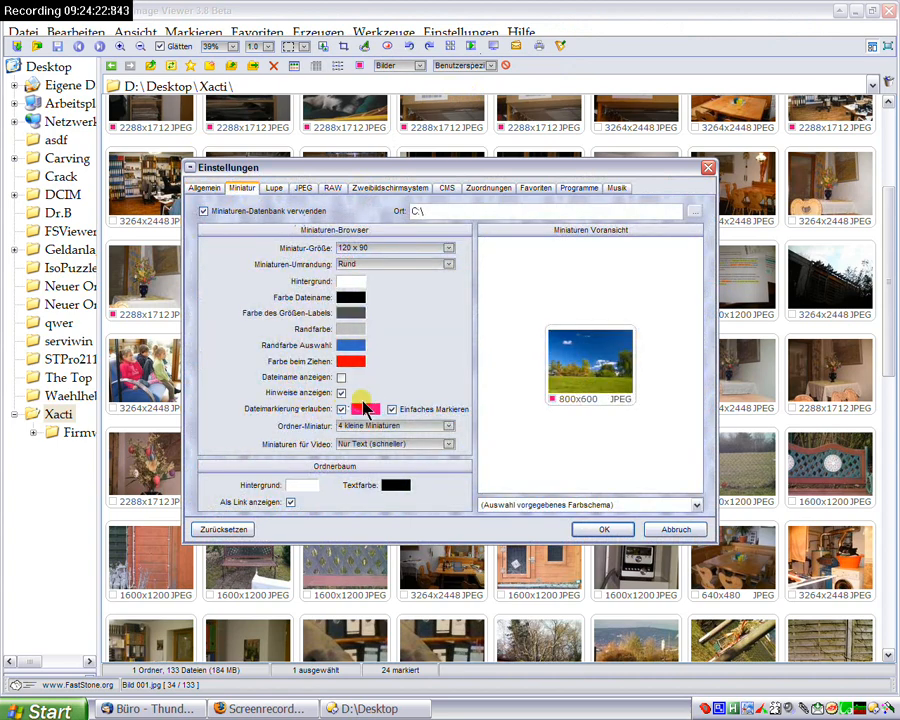
left_click(342, 392)
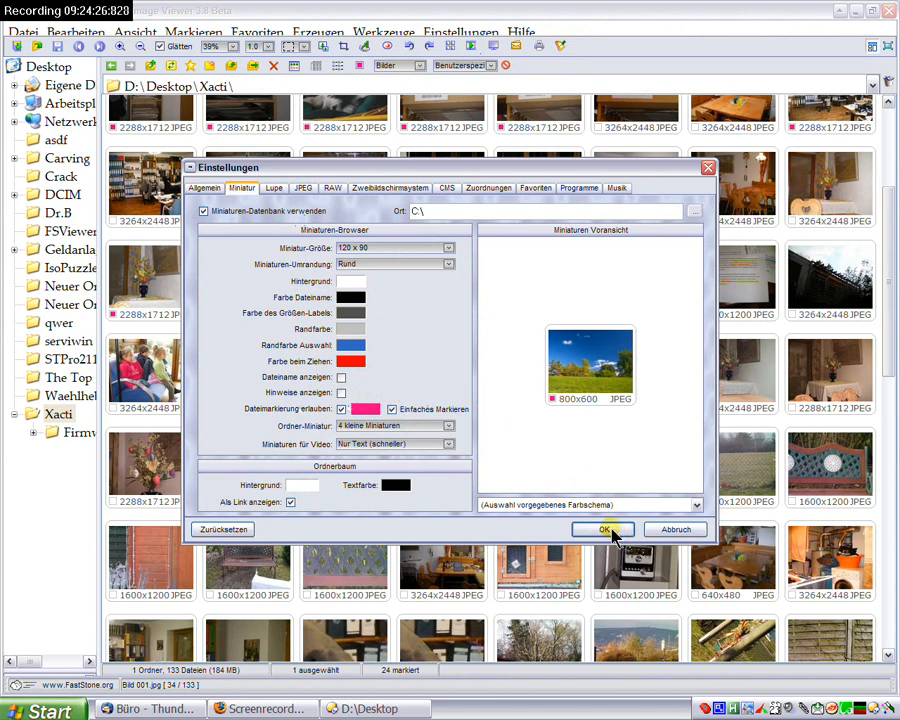
left_click(604, 528)
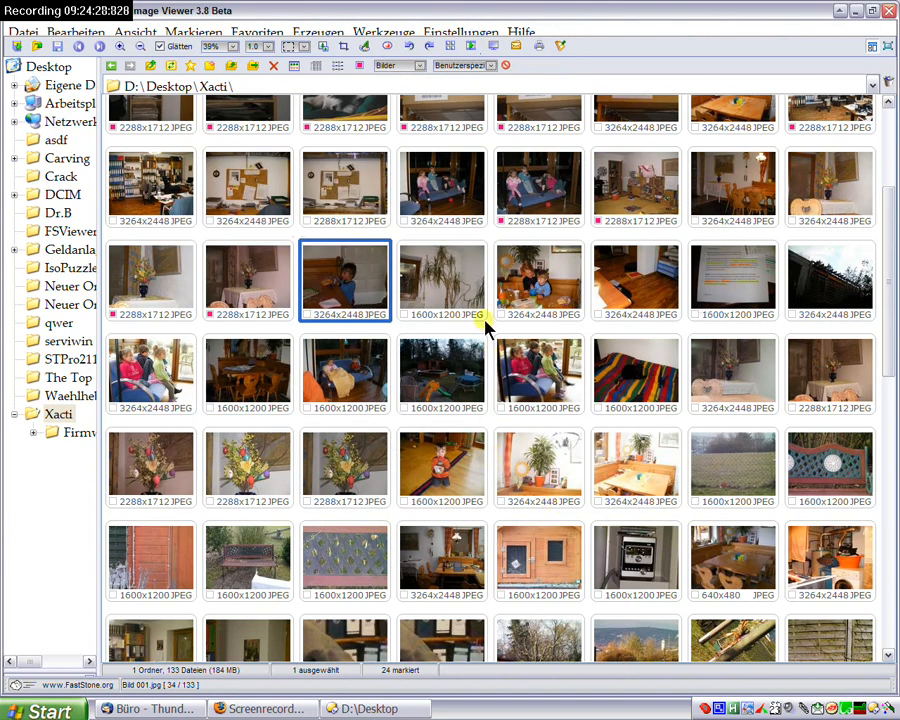
Step: Select four second-row photos in turn, then a 1600x1200 photo in the third row
left_click(442, 280)
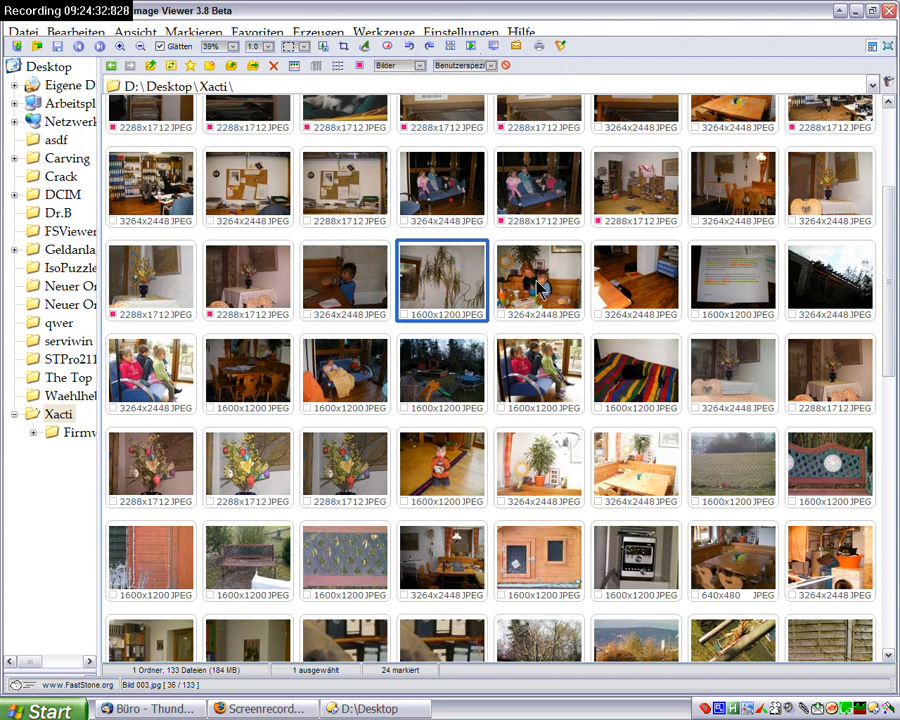
left_click(540, 280)
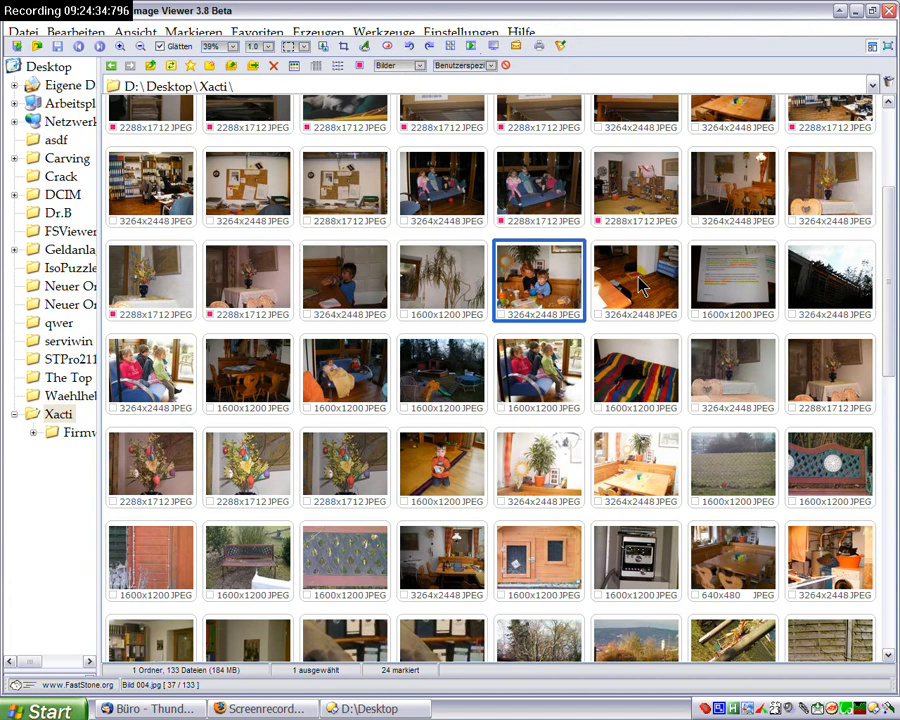
left_click(636, 280)
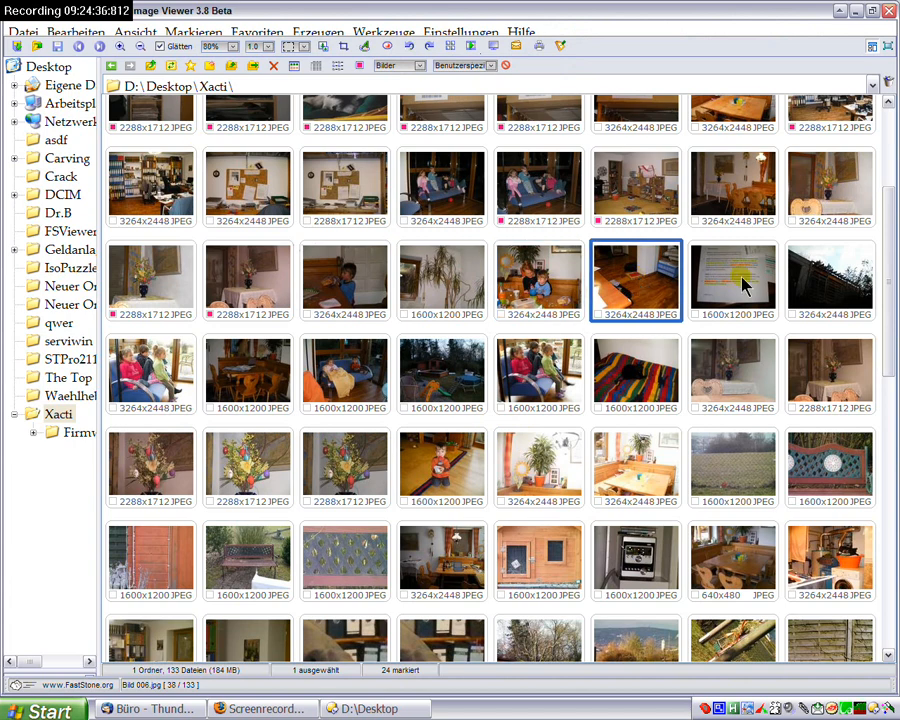
left_click(734, 280)
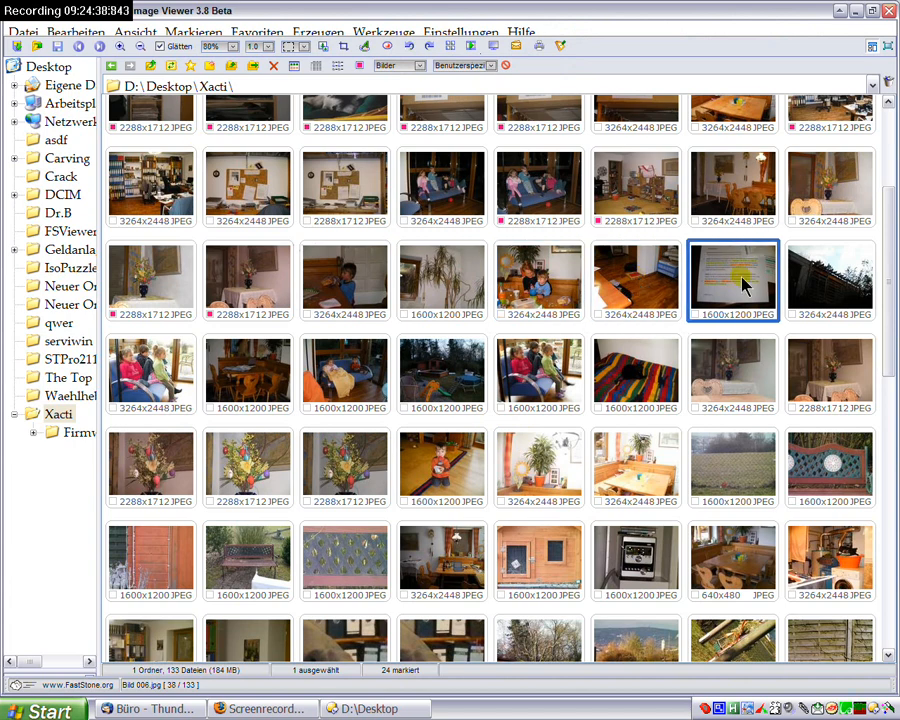
mouse_move(338, 386)
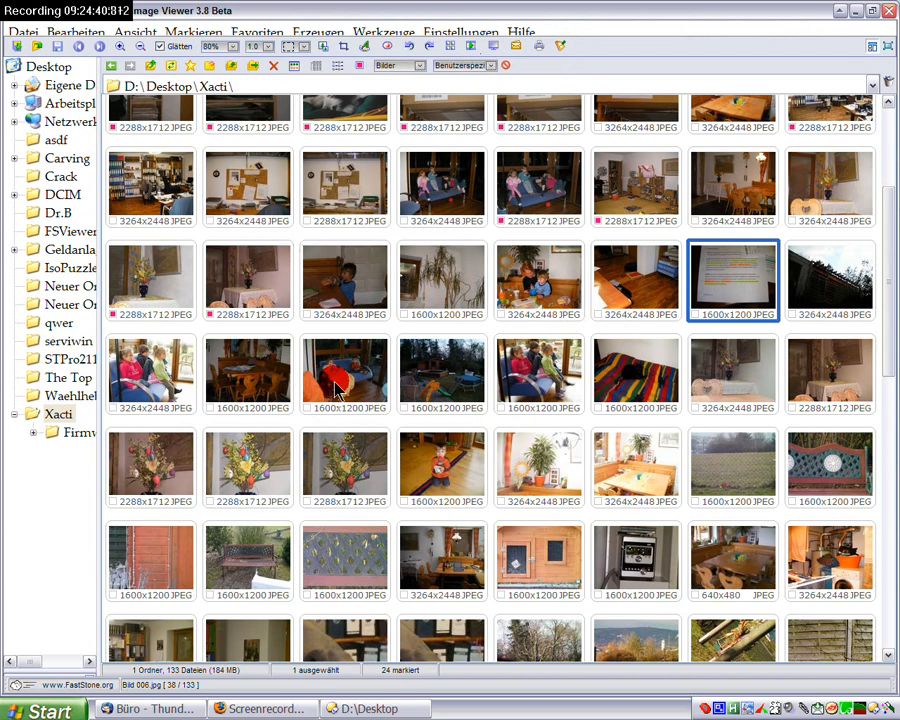
left_click(344, 374)
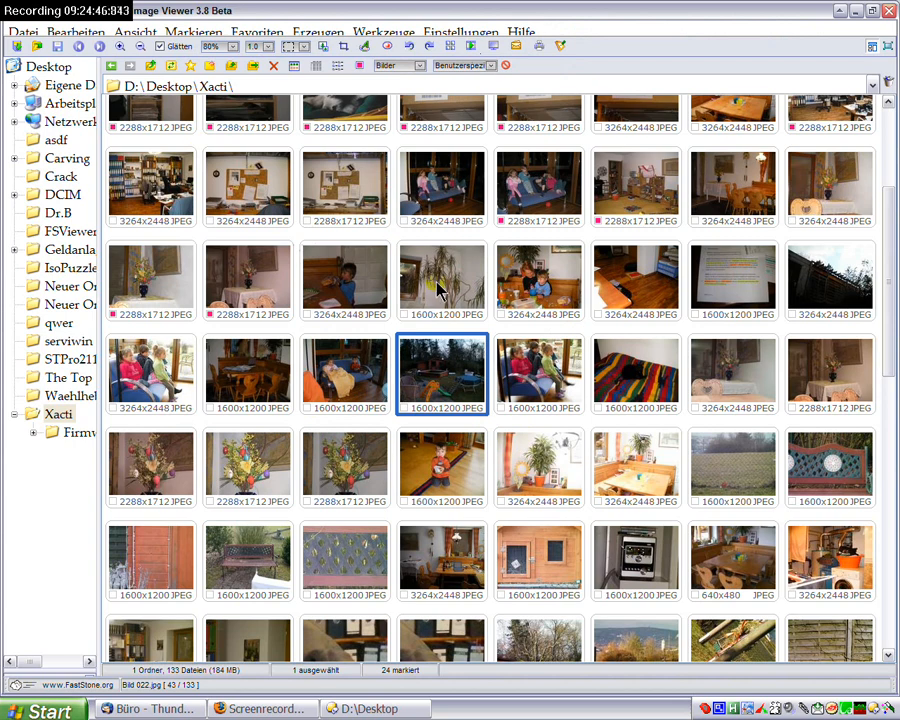
mouse_move(450, 288)
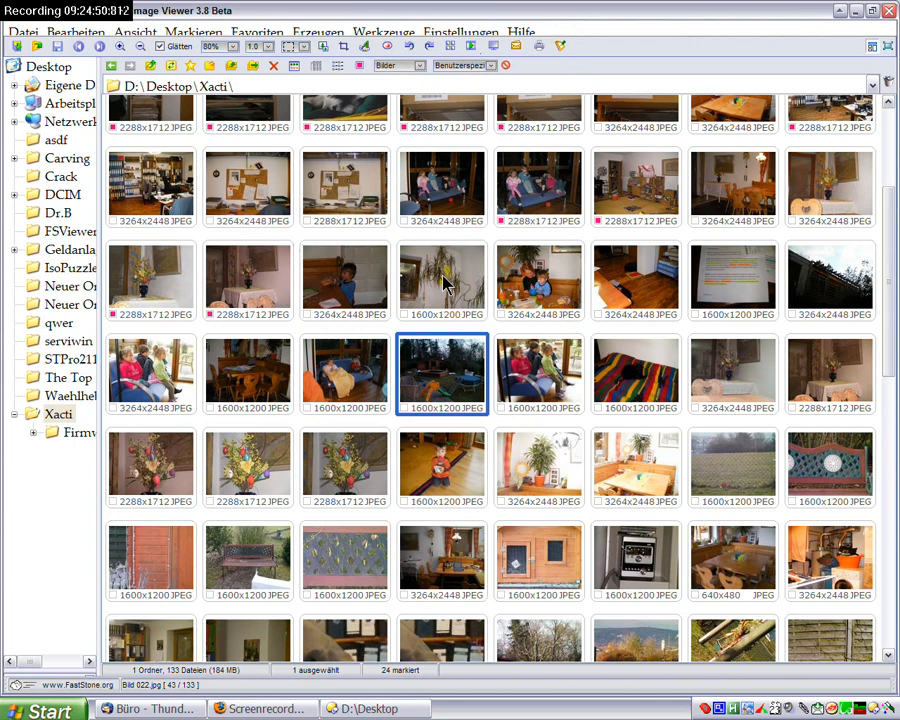
Step: Reselect the third-row photo so the Bild 002.jpg tooltip appears, then reopen the Einstellungen menu
left_click(442, 280)
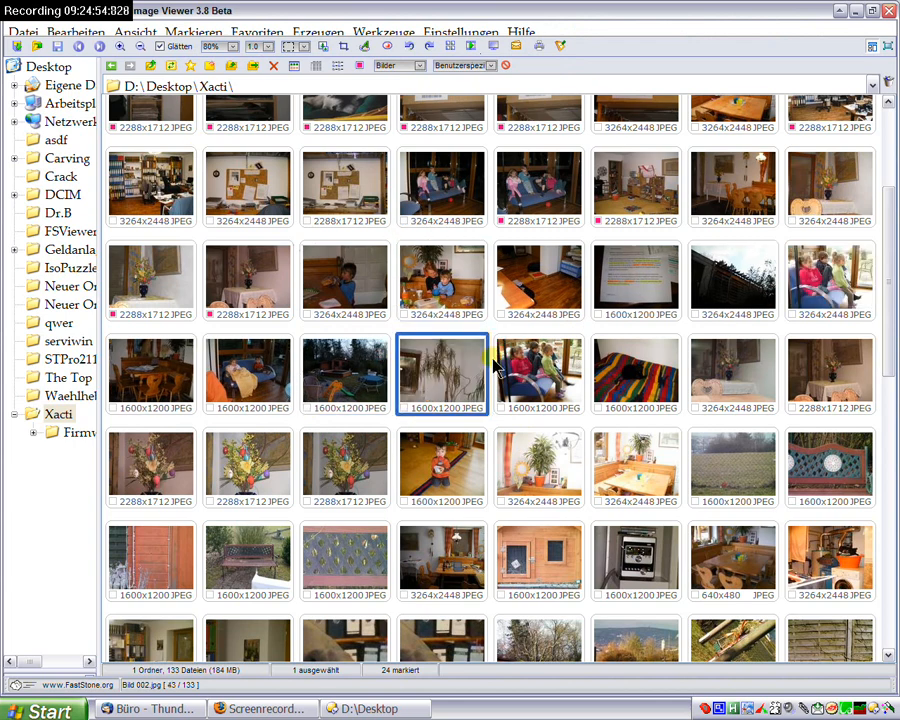
mouse_move(456, 376)
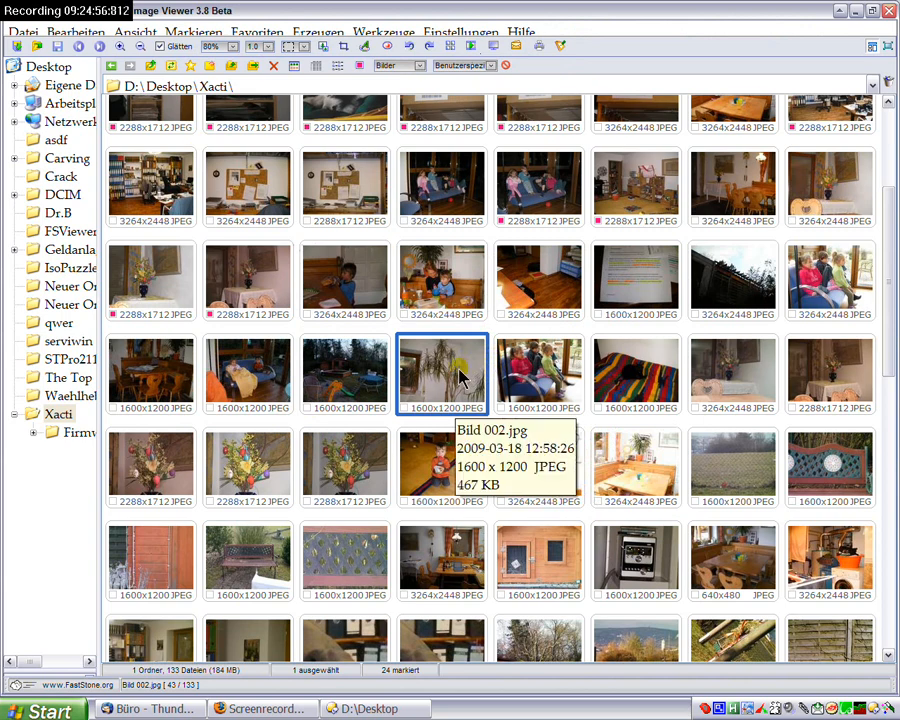
mouse_move(444, 376)
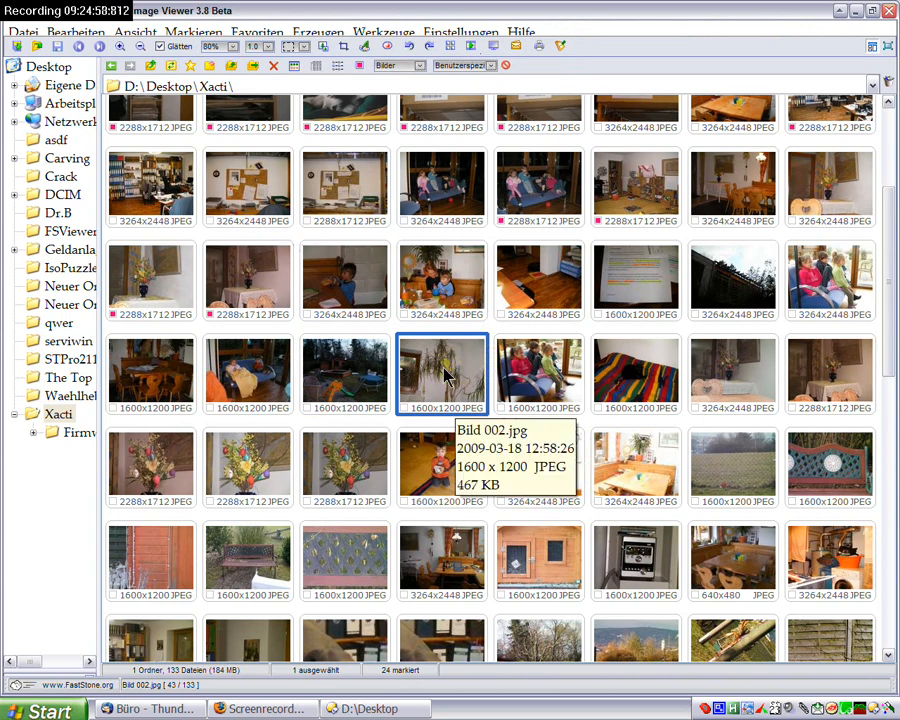
mouse_move(344, 296)
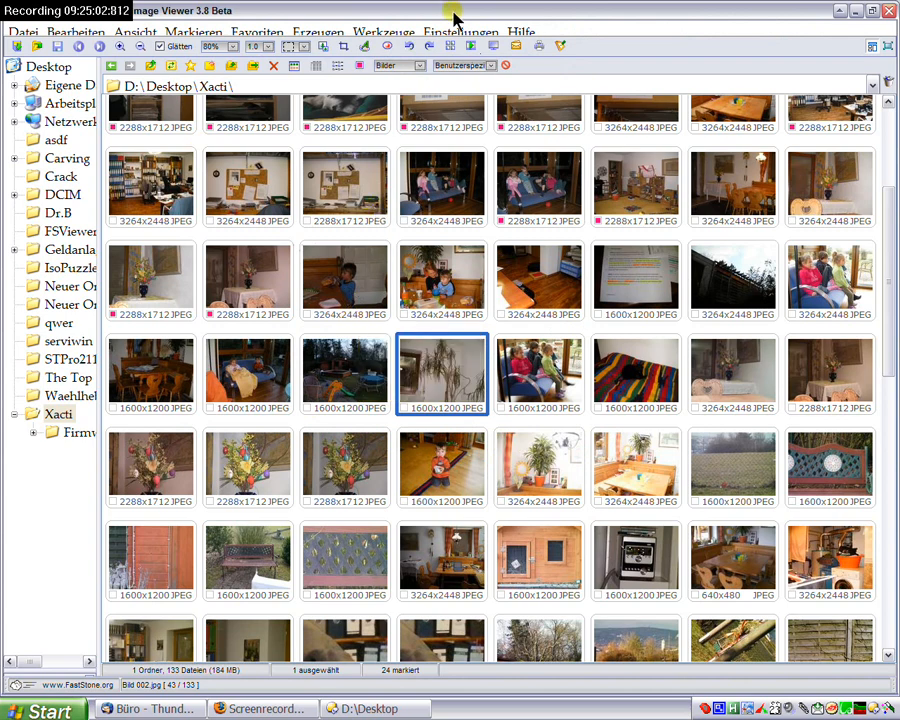
left_click(470, 30)
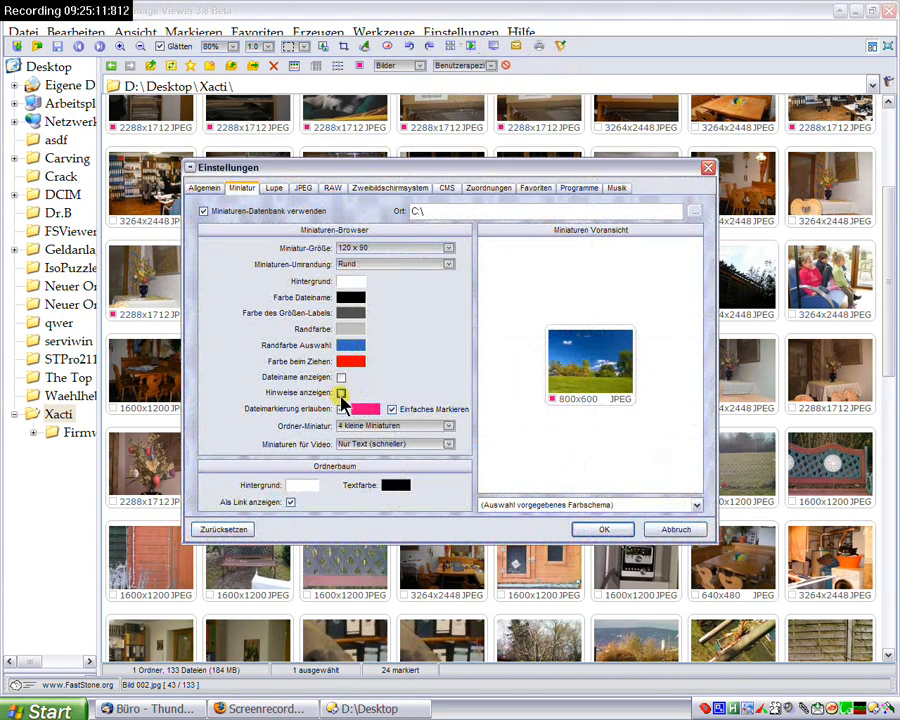
Step: Set the thumbnail marking option, leave 'Hinweise anzeigen' unchecked, and confirm with OK
left_click(340, 408)
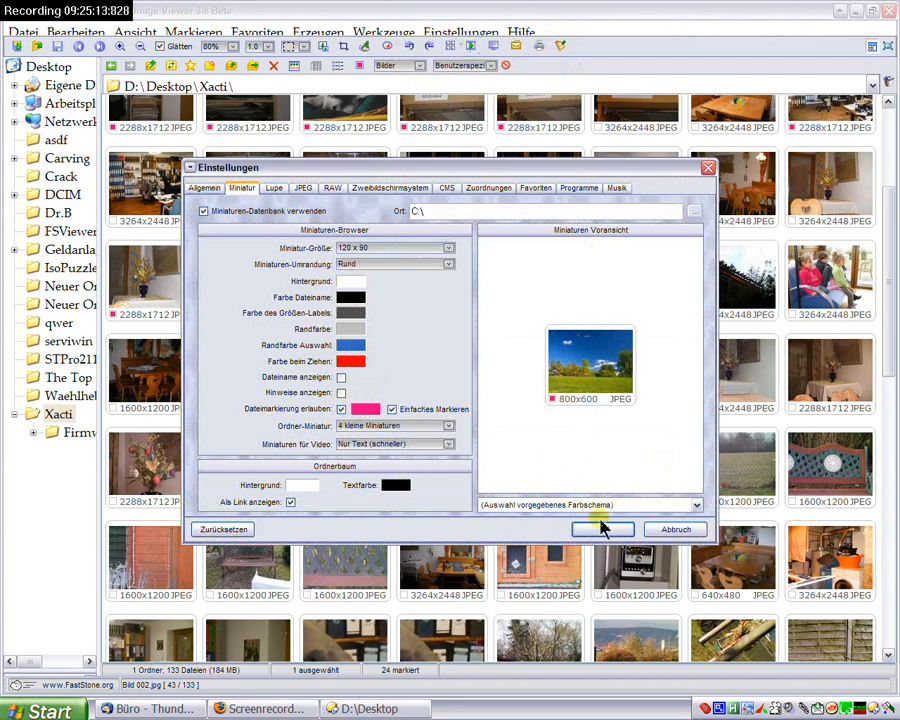
left_click(602, 528)
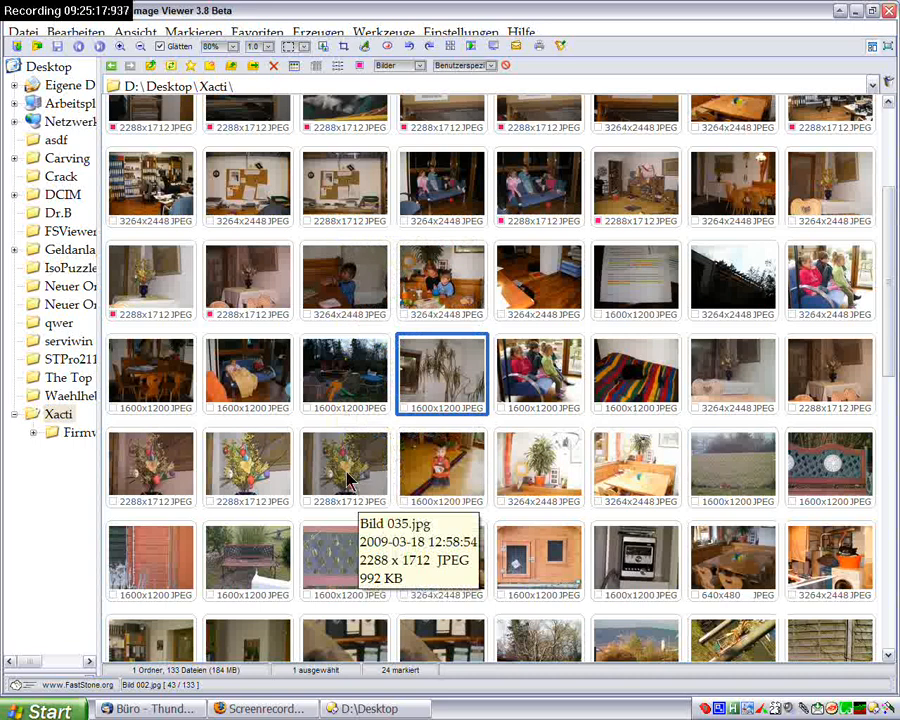
mouse_move(524, 364)
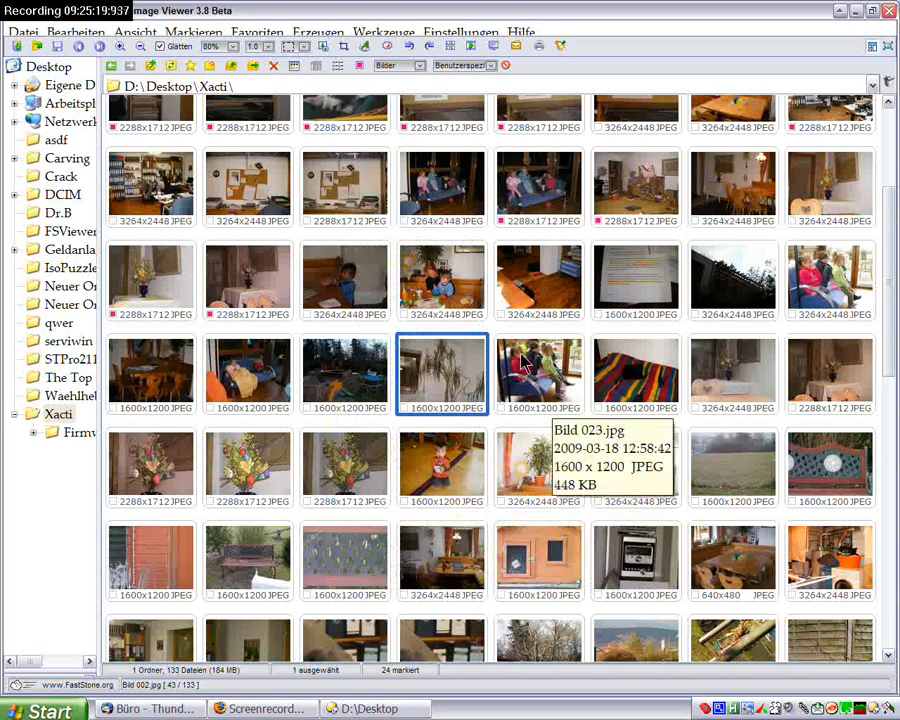
mouse_move(540, 270)
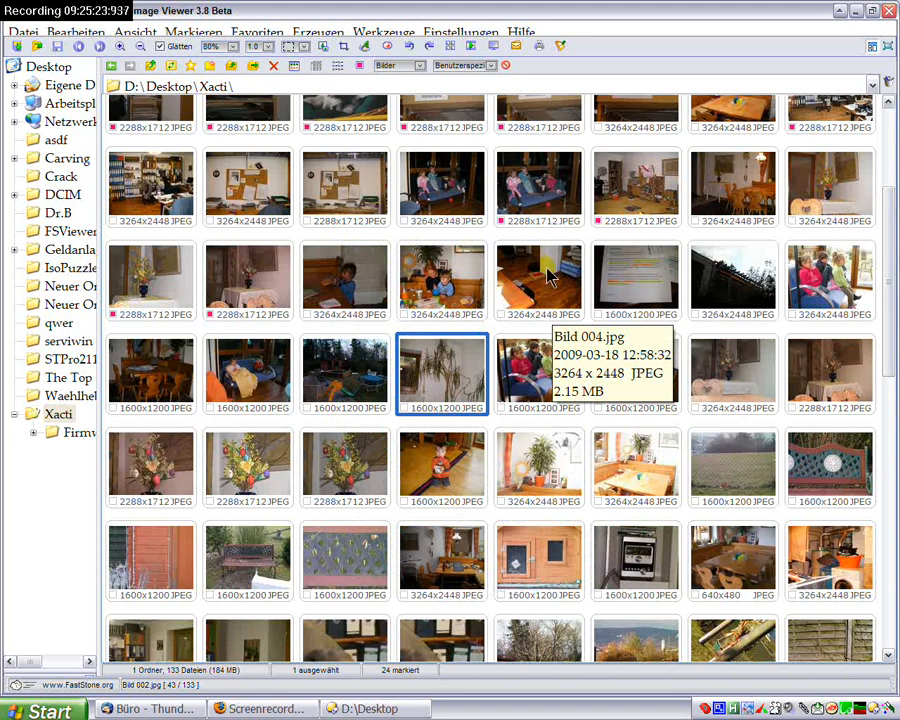
mouse_move(362, 280)
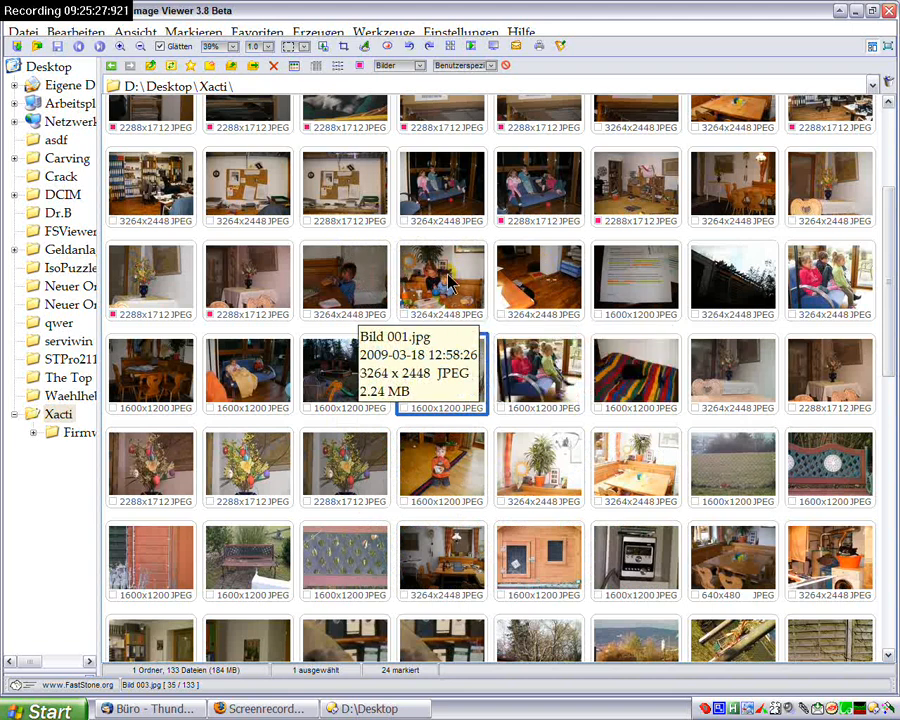
left_click(442, 280)
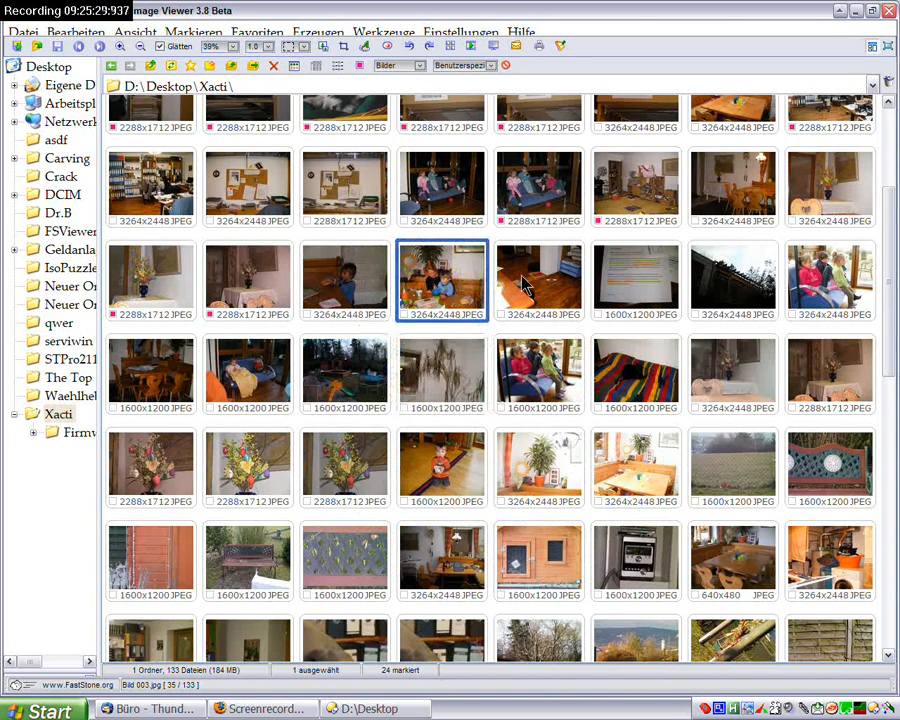
left_click(540, 282)
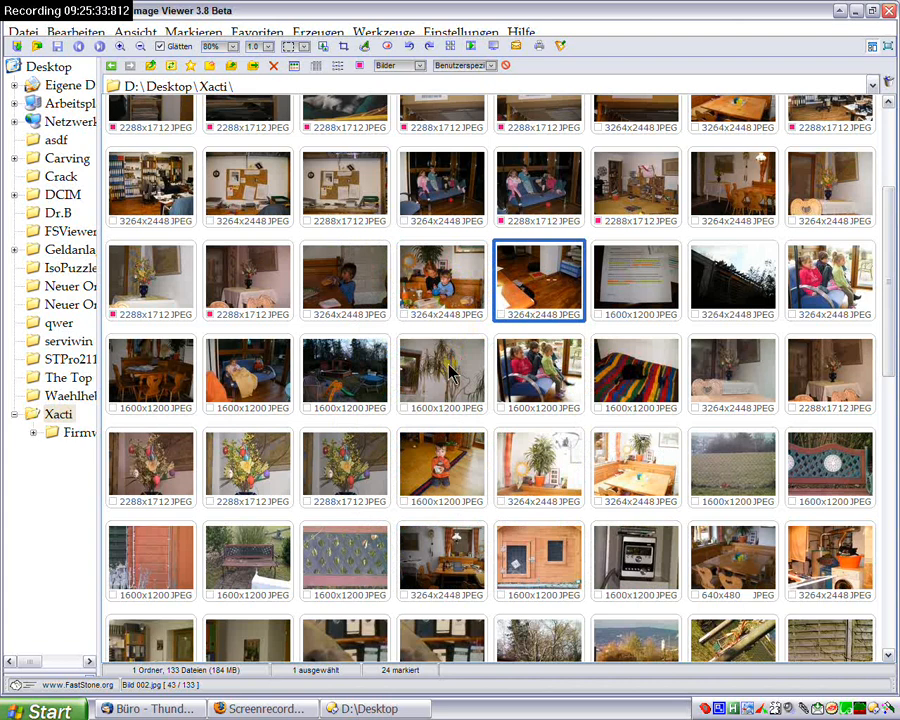
left_click(344, 376)
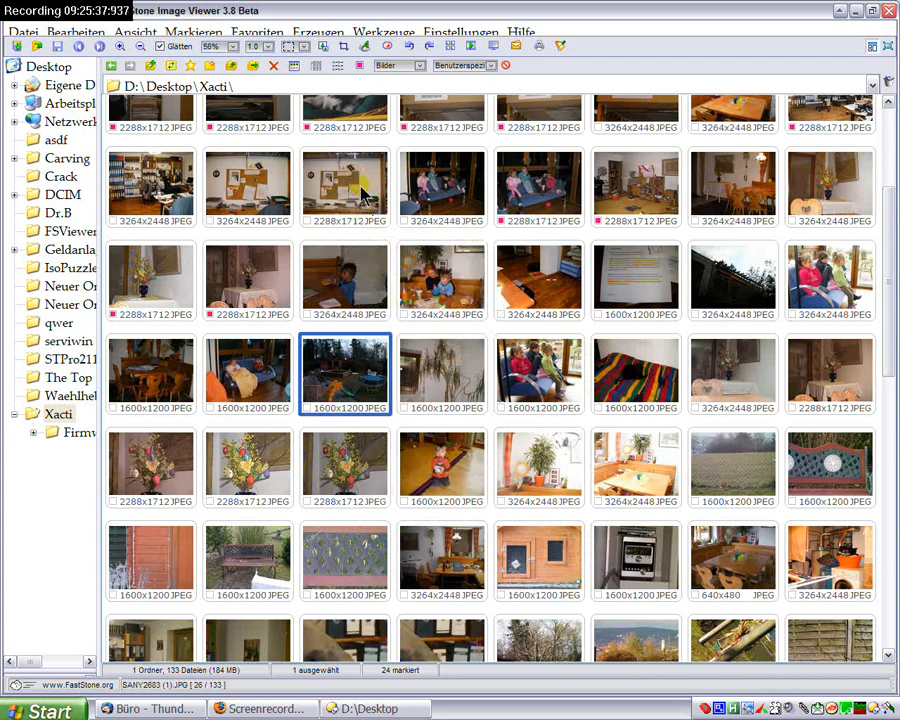
left_click(344, 184)
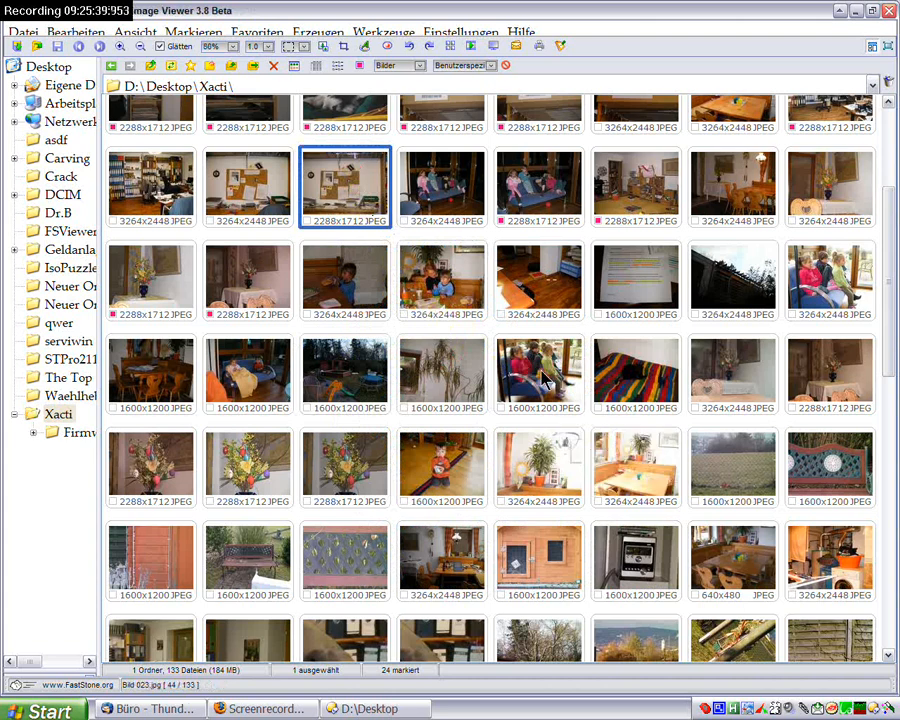
left_click(540, 370)
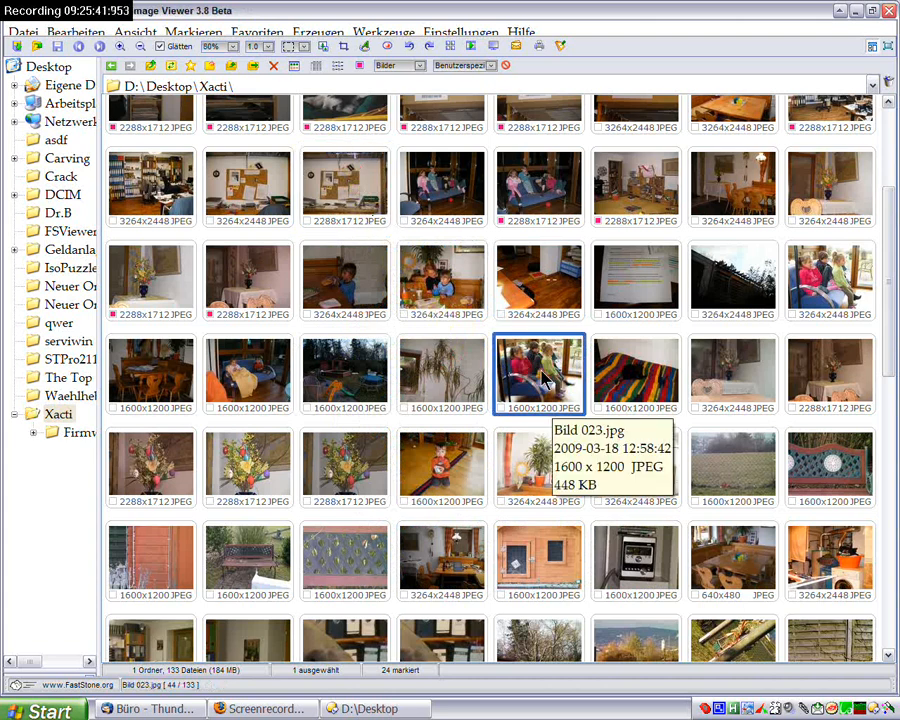
mouse_move(456, 460)
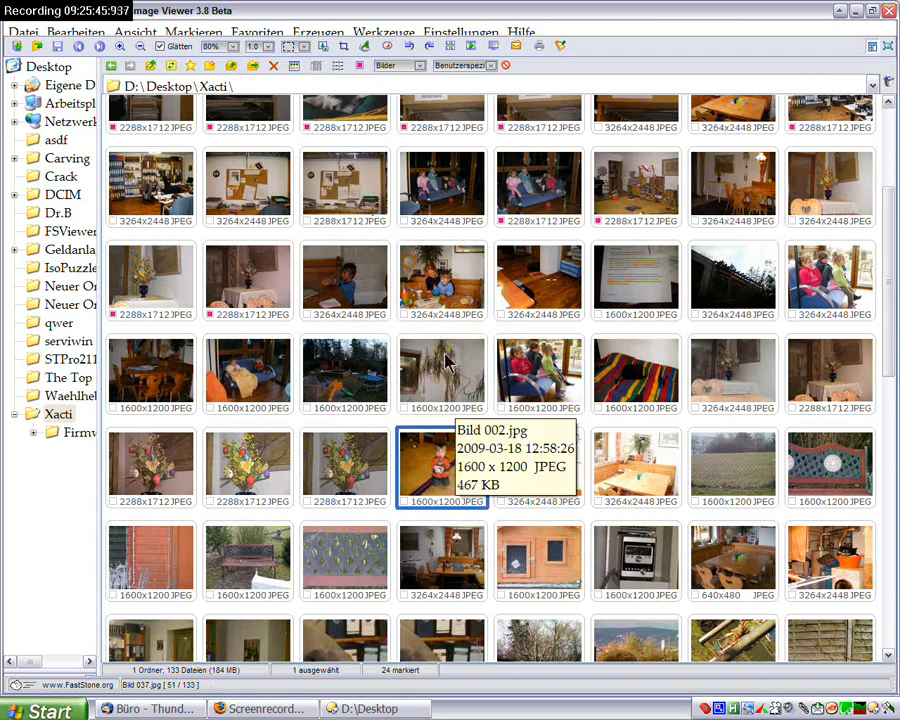
mouse_move(442, 376)
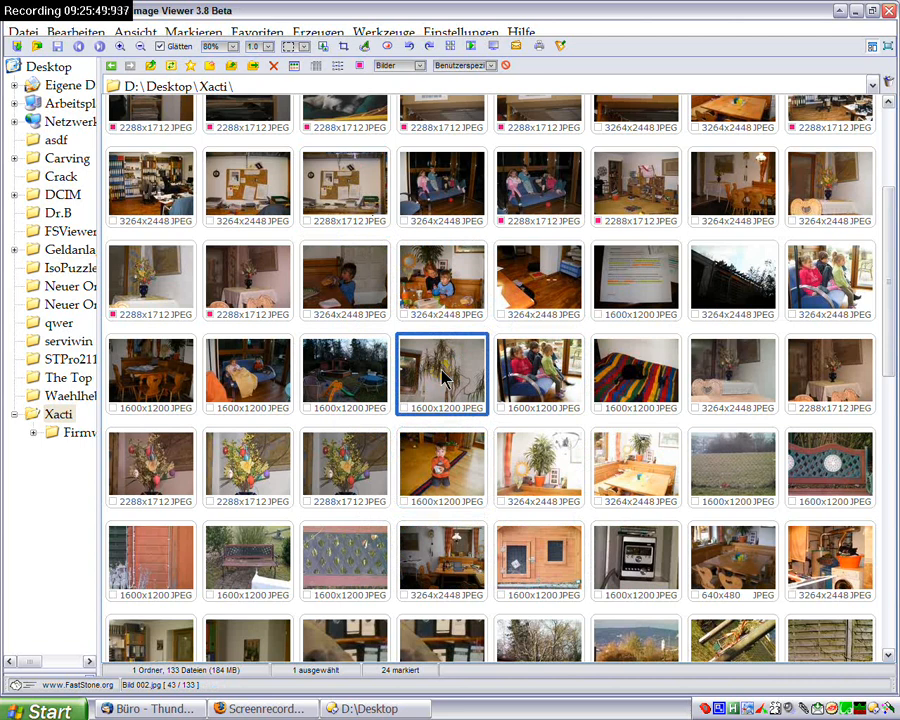
left_click(344, 374)
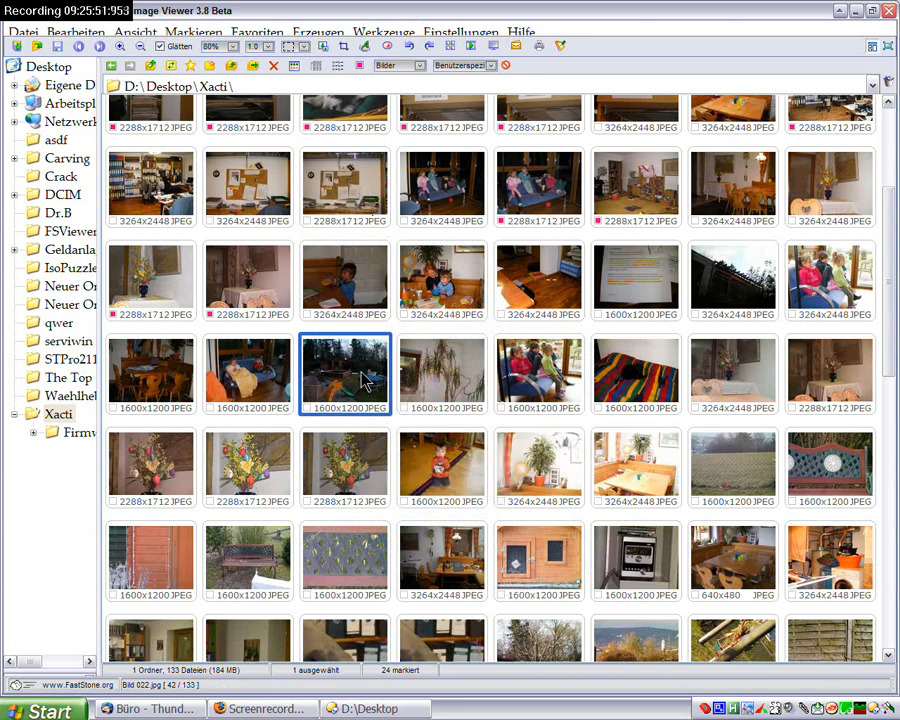
mouse_move(364, 380)
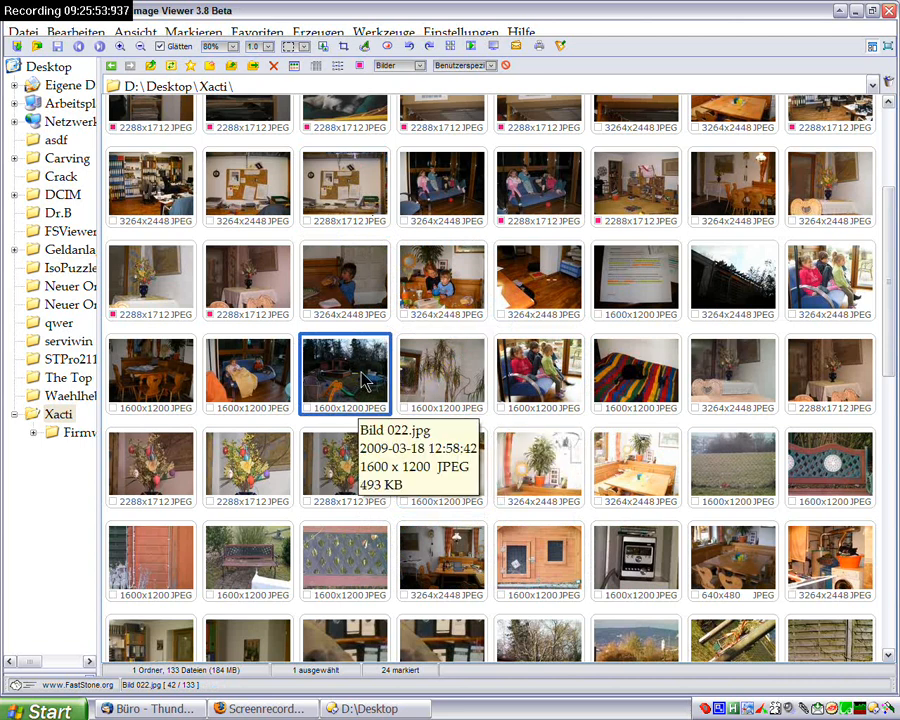
left_click(248, 376)
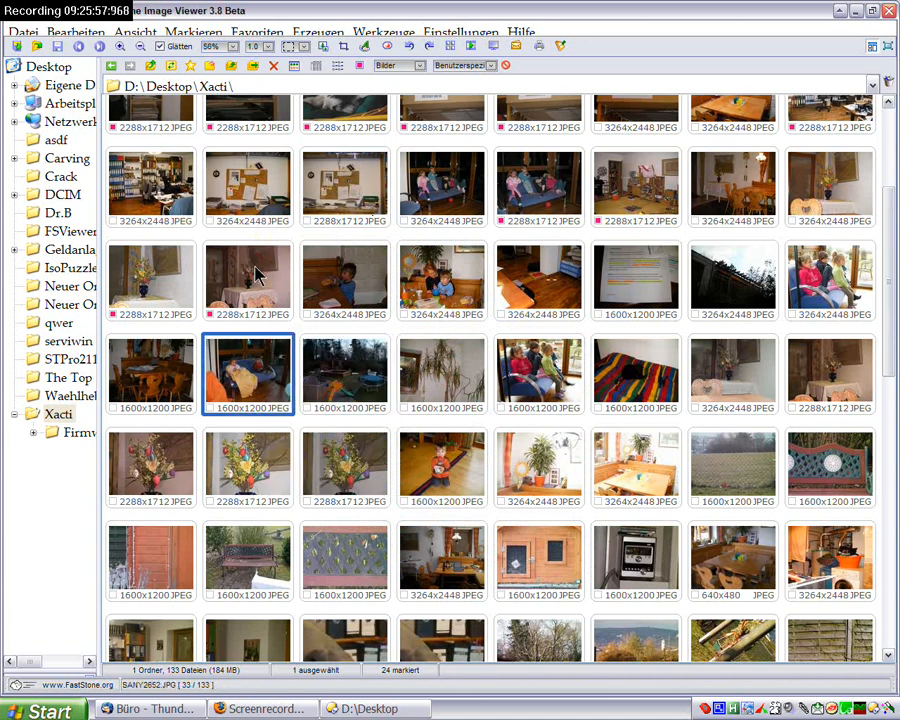
left_click(248, 280)
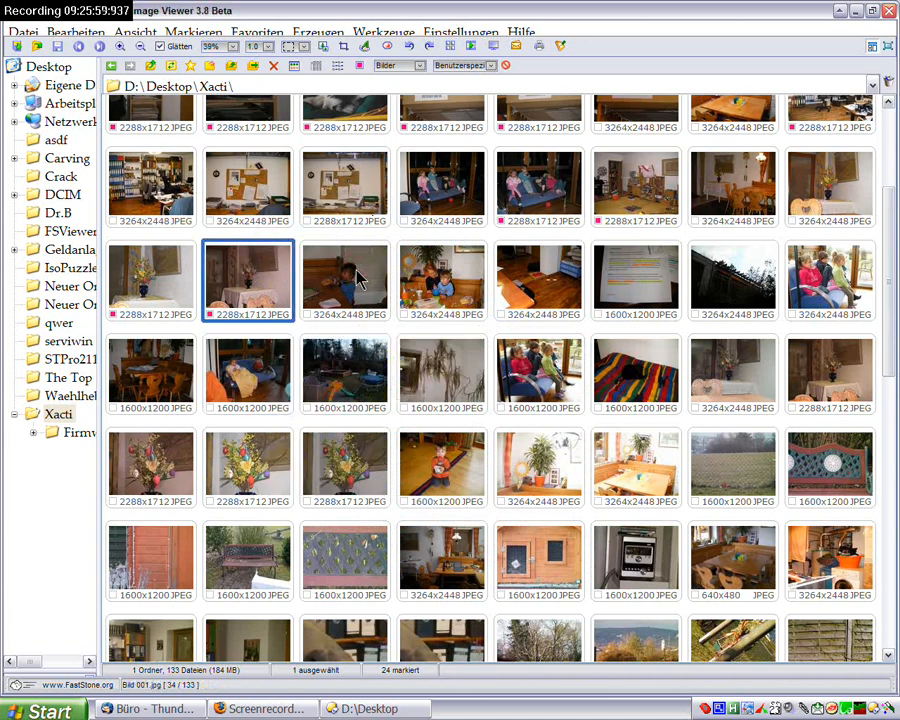